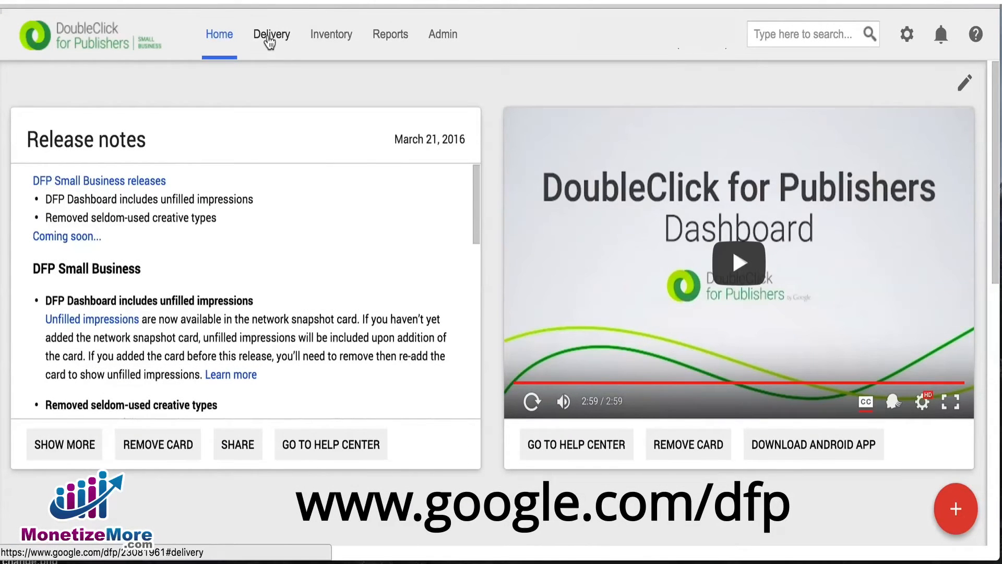
# Step: Create a new order named Google Ad Exchange with advertiser Google AdExchange (Ad network)
pyautogui.click(271, 33)
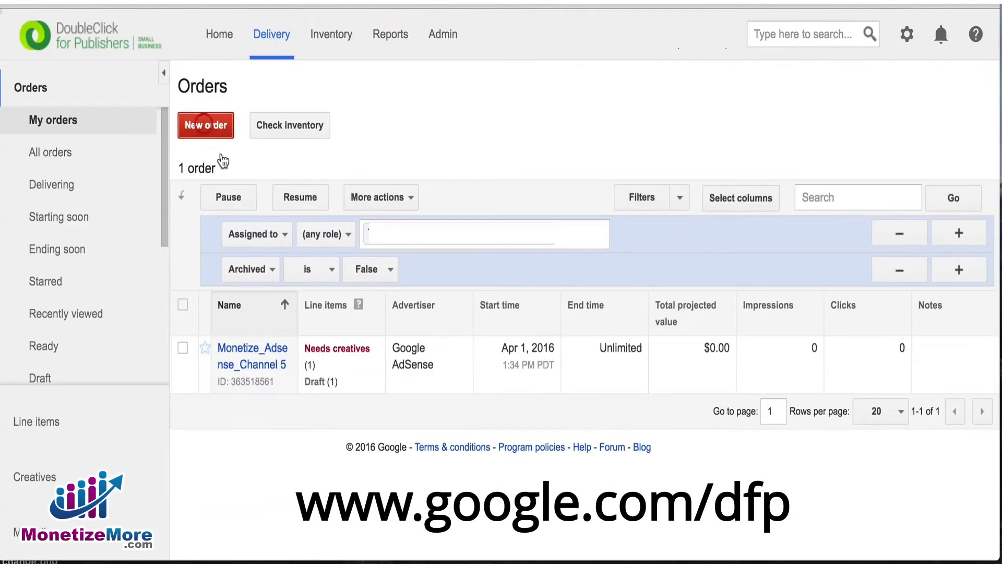
pyautogui.write('Google Ad E')
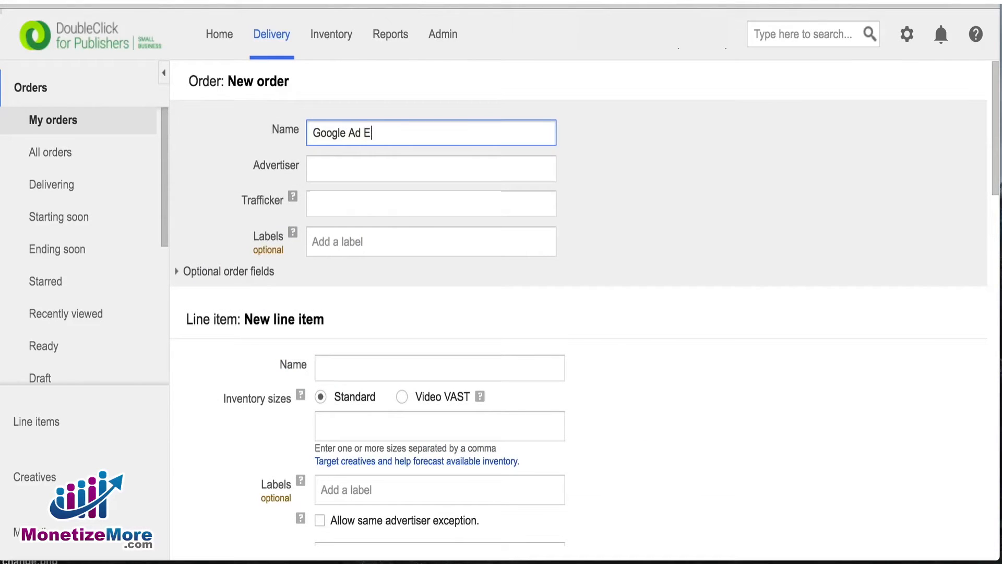
pyautogui.write('xchange')
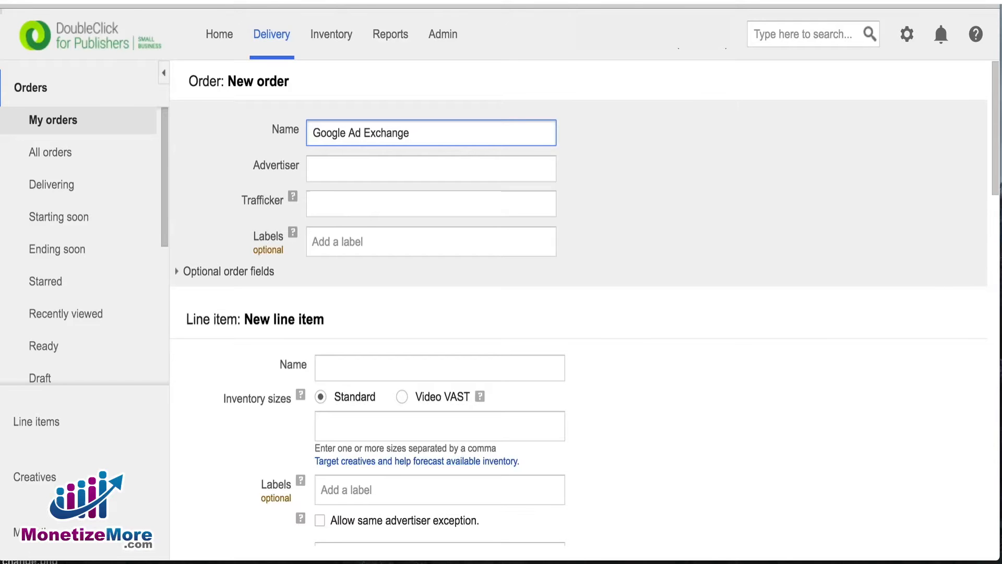
pyautogui.click(431, 168)
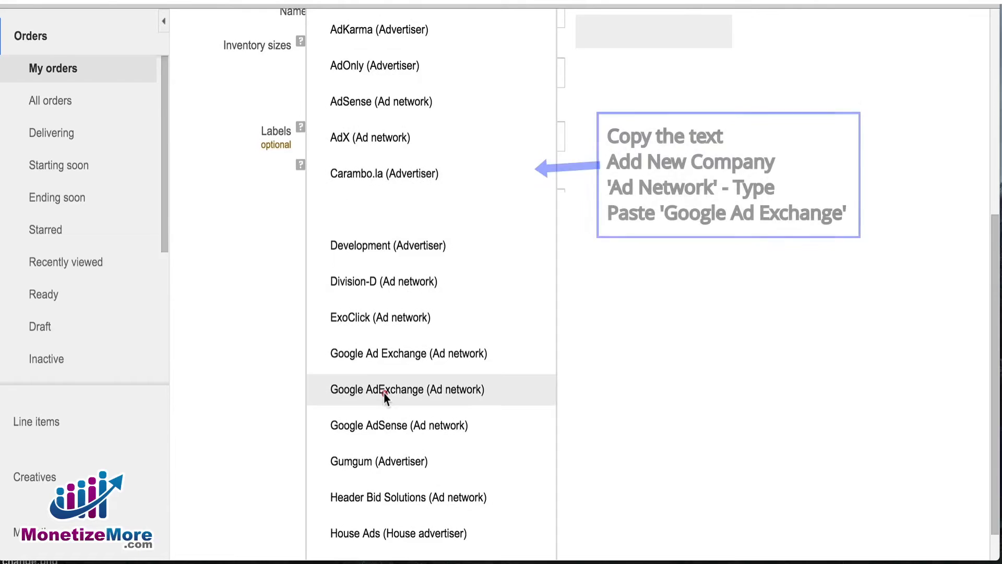
pyautogui.click(406, 390)
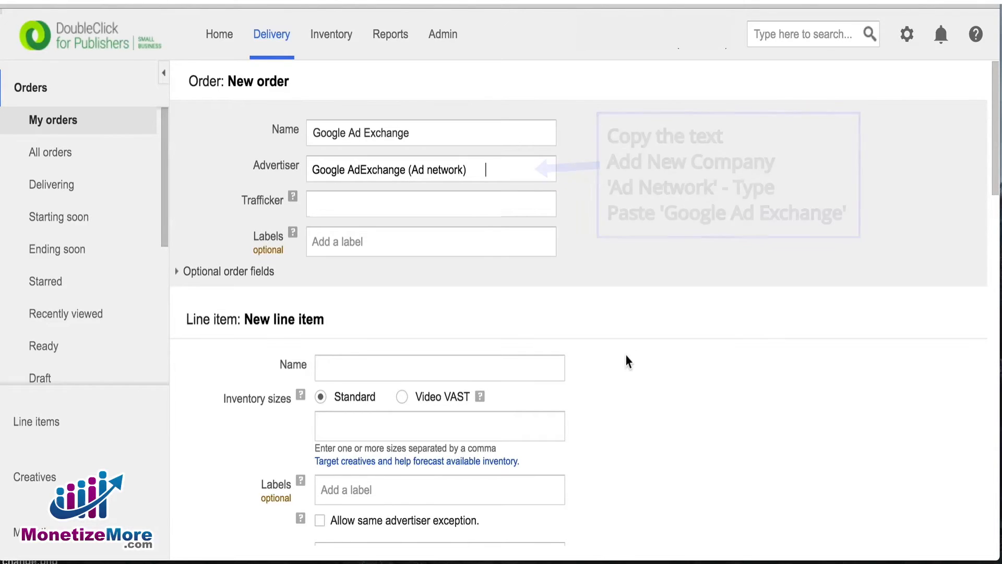
pyautogui.scroll(-3)
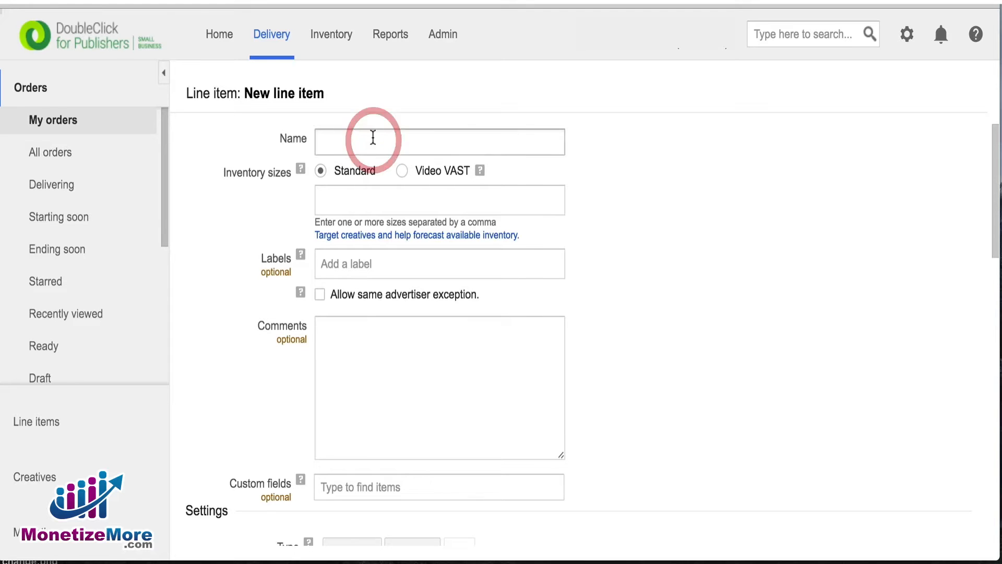
# Step: Name the line item ch5_Monetizemore_atf_728x90 and give it the 728x90 (Leaderboard) inventory size
pyautogui.write('ch5_Monetizemore_atf_728x90')
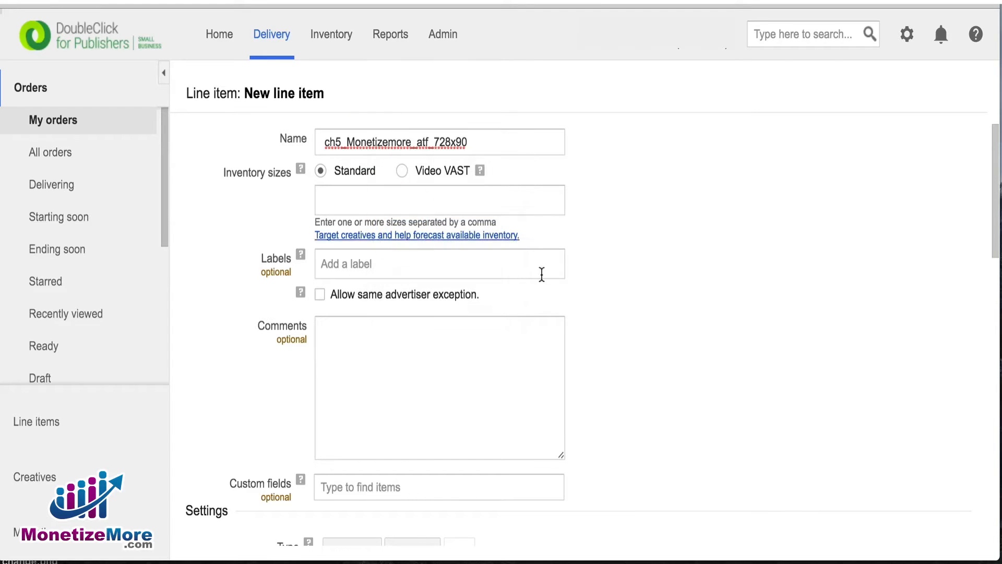
pyautogui.click(439, 199)
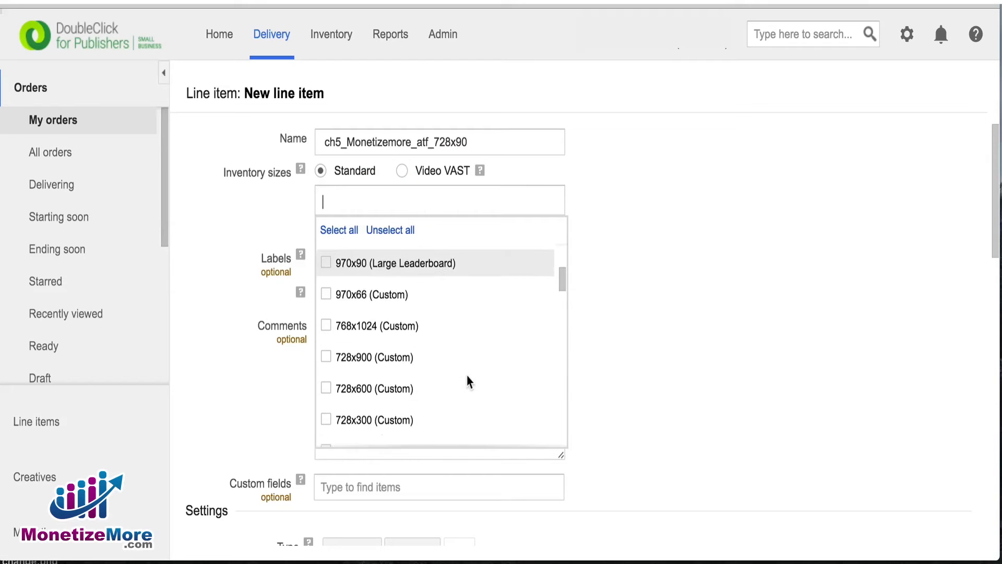
pyautogui.scroll(-3)
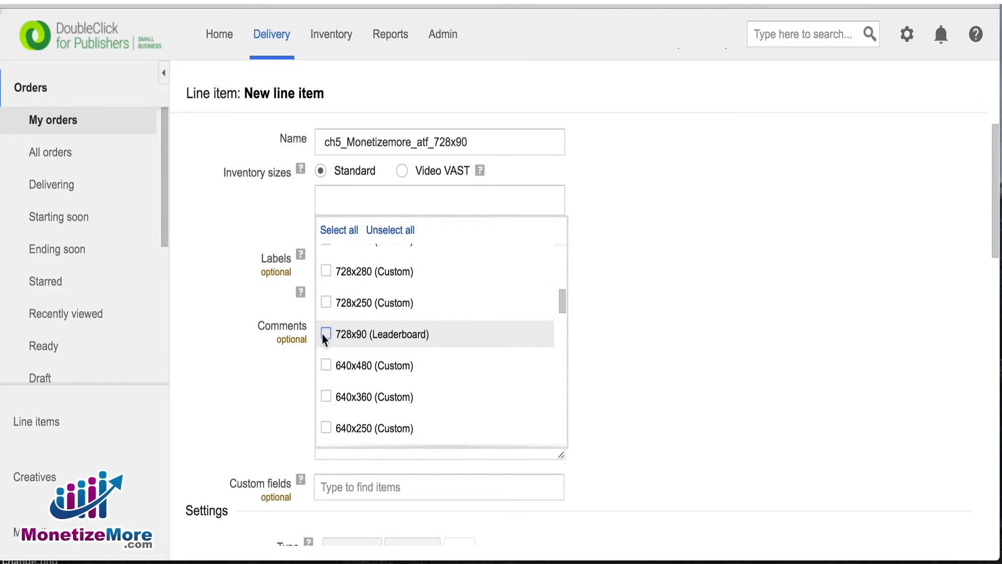
pyautogui.click(326, 334)
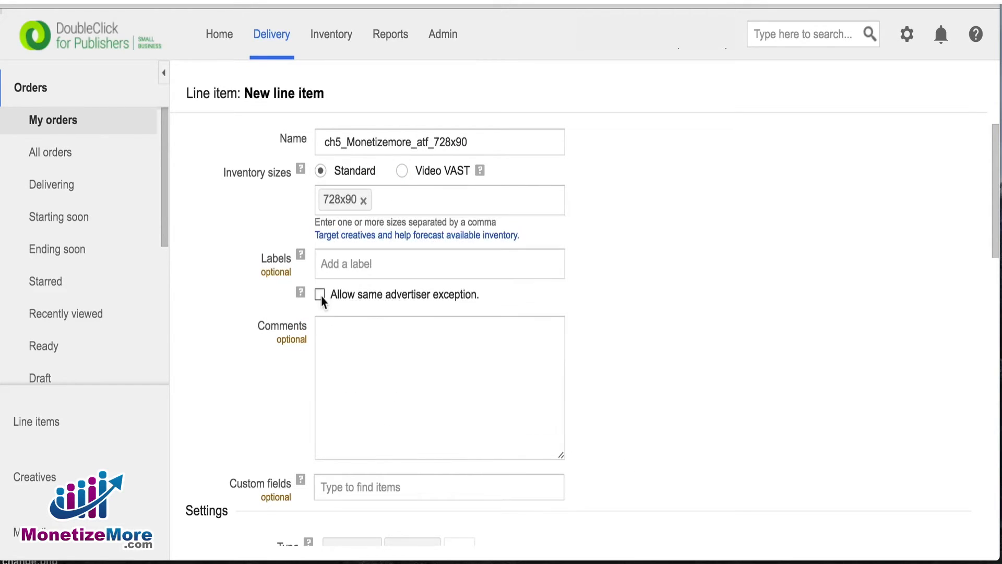
pyautogui.scroll(-3)
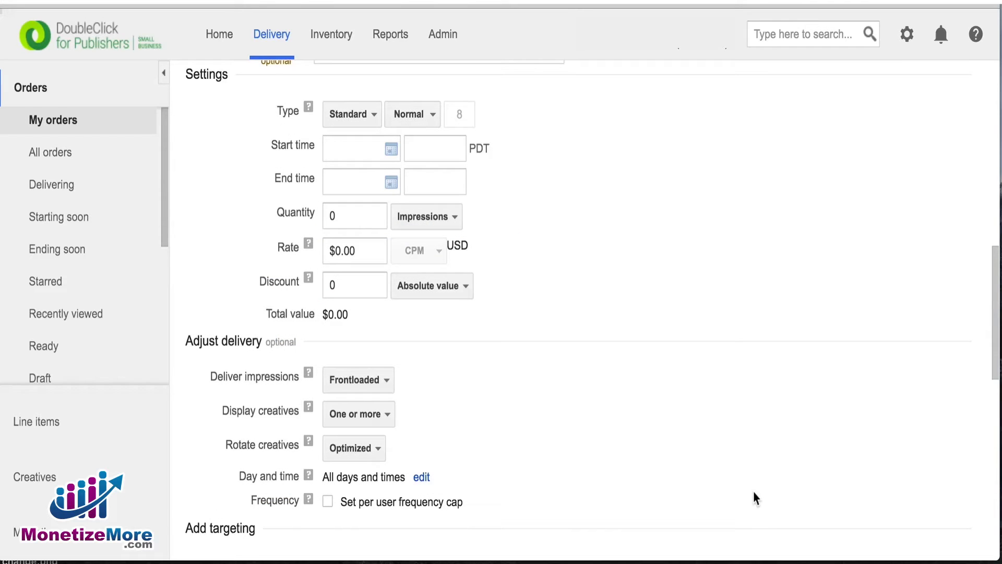
# Step: Set the line item type to Ad Exchange, leaving immediate start and unlimited end
pyautogui.click(357, 147)
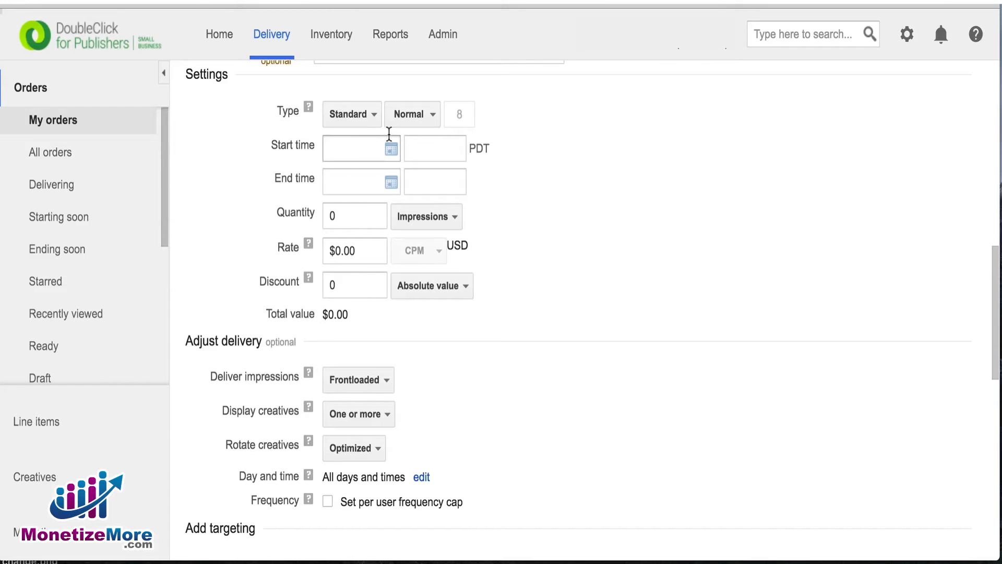
pyautogui.click(351, 113)
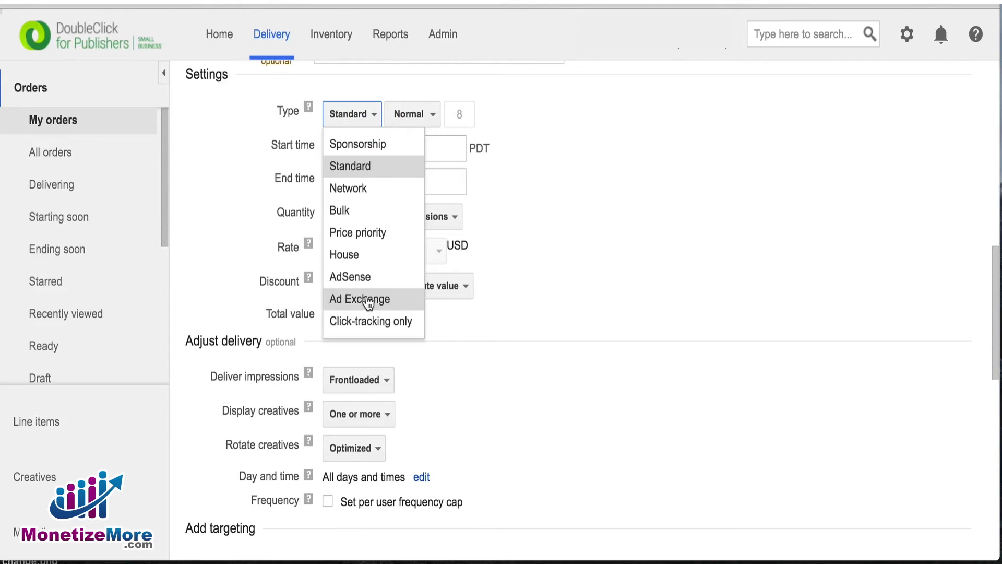
pyautogui.click(359, 299)
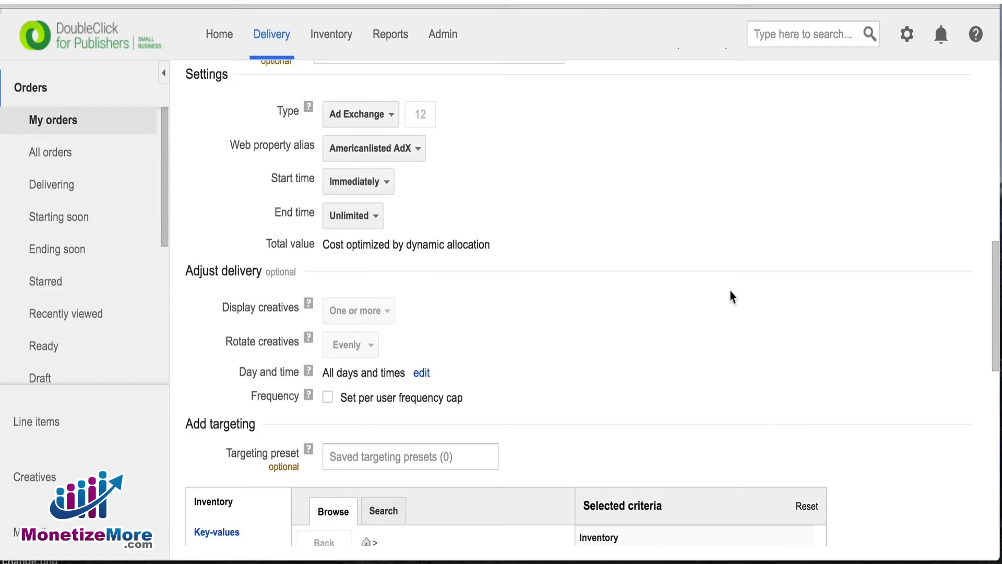
pyautogui.moveTo(733, 294)
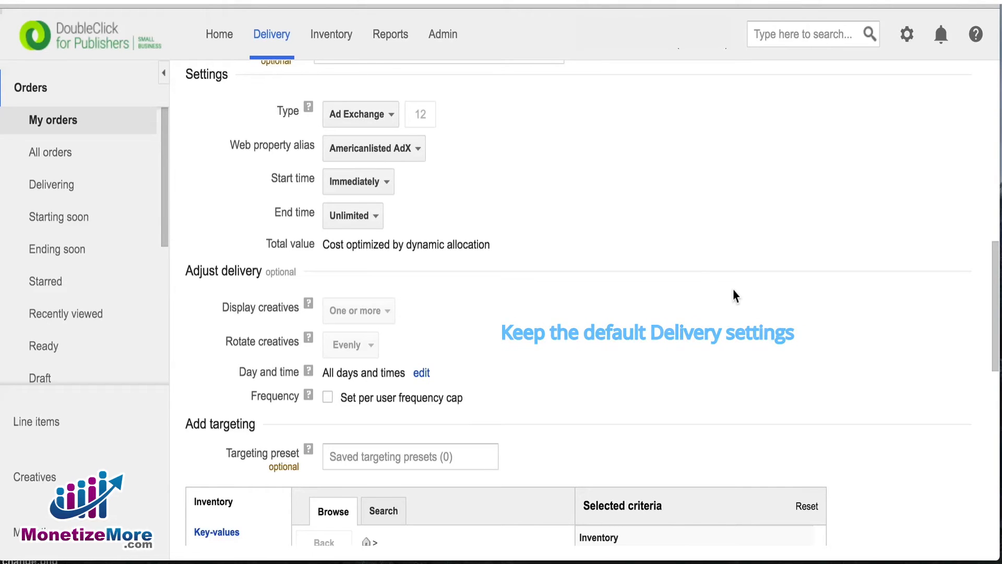
# Step: Target the ch5_Monetizemore_atf_728x90 ad unit, filtering ad units by ch5
pyautogui.scroll(-3)
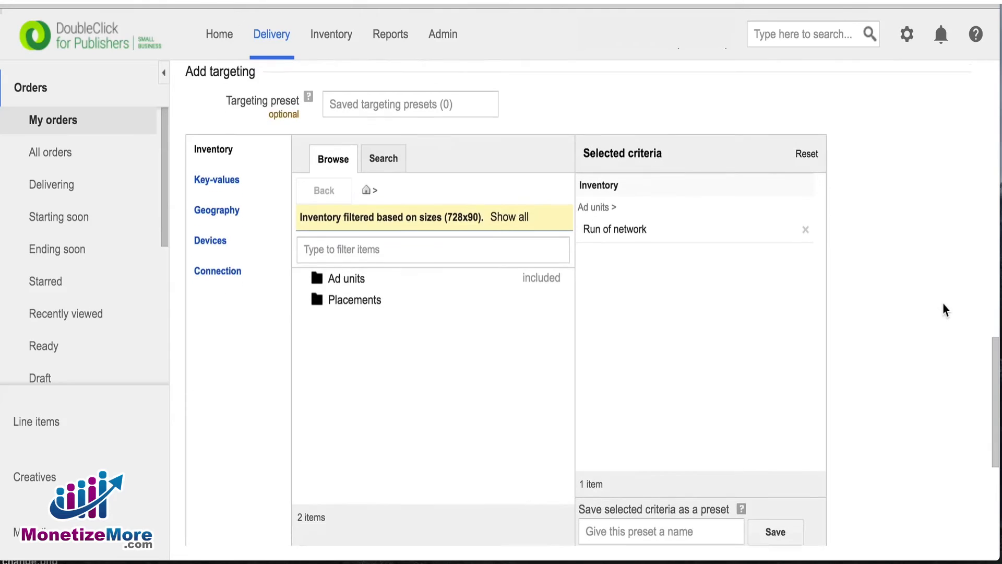
pyautogui.scroll(-3)
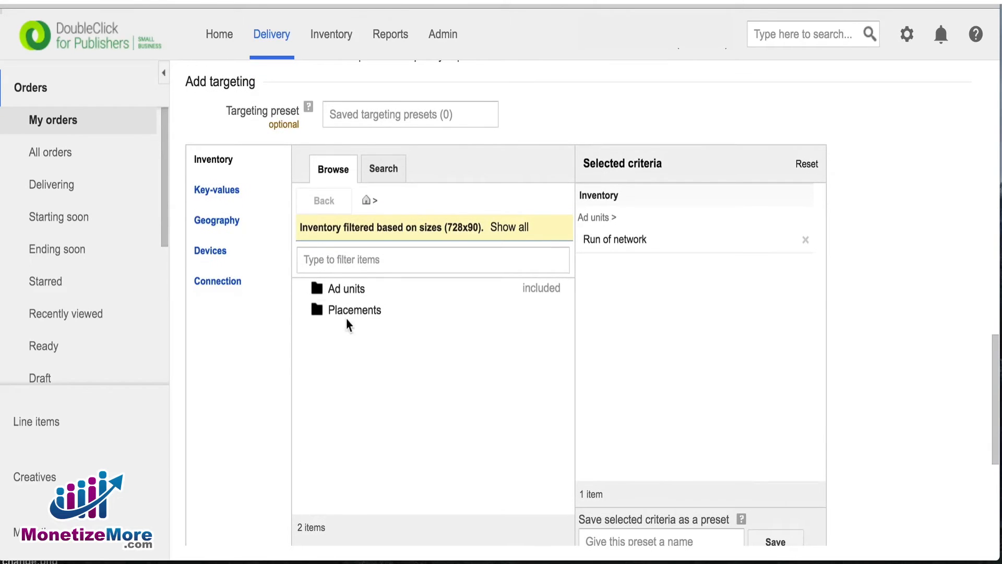
pyautogui.click(348, 288)
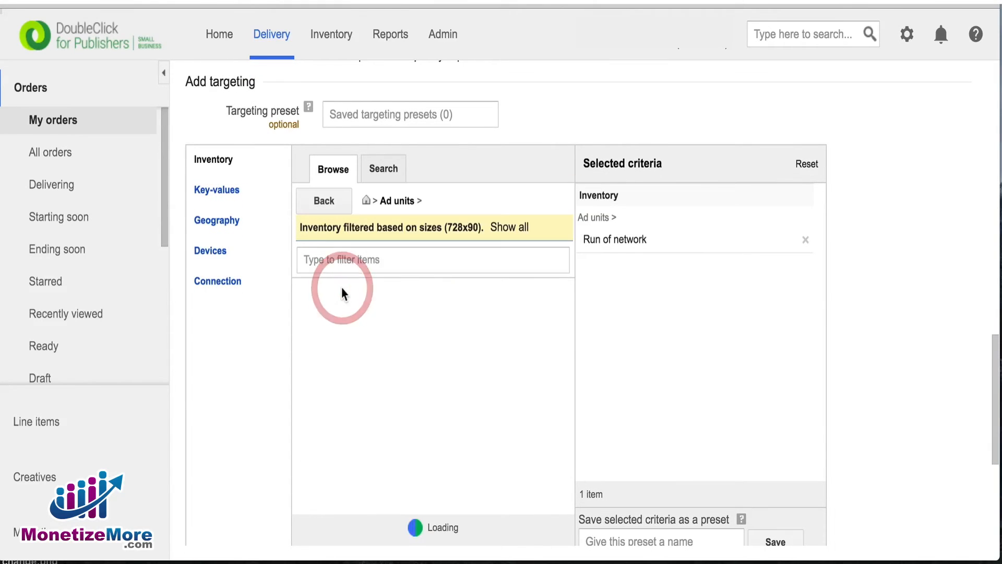
pyautogui.write('ch5')
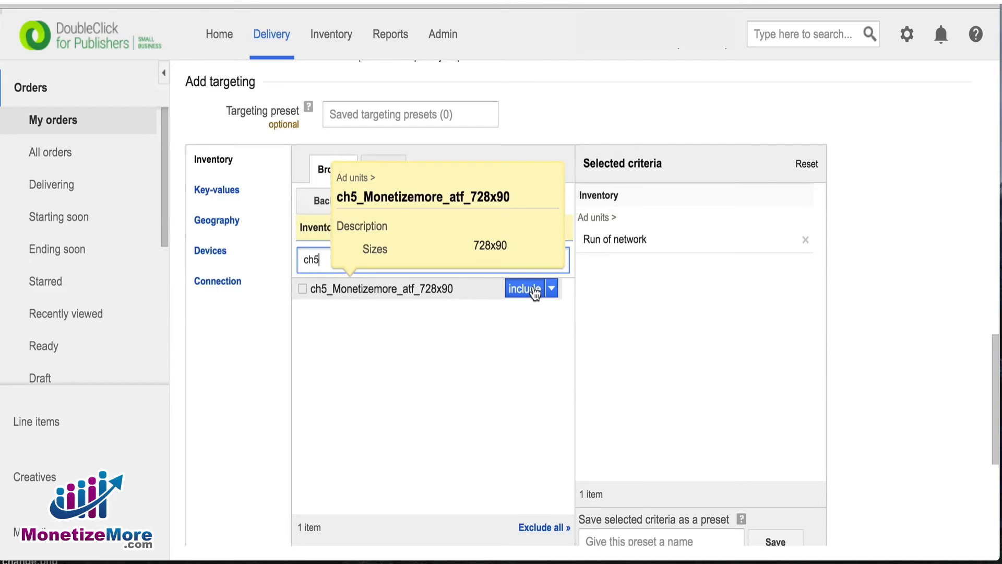
pyautogui.click(524, 288)
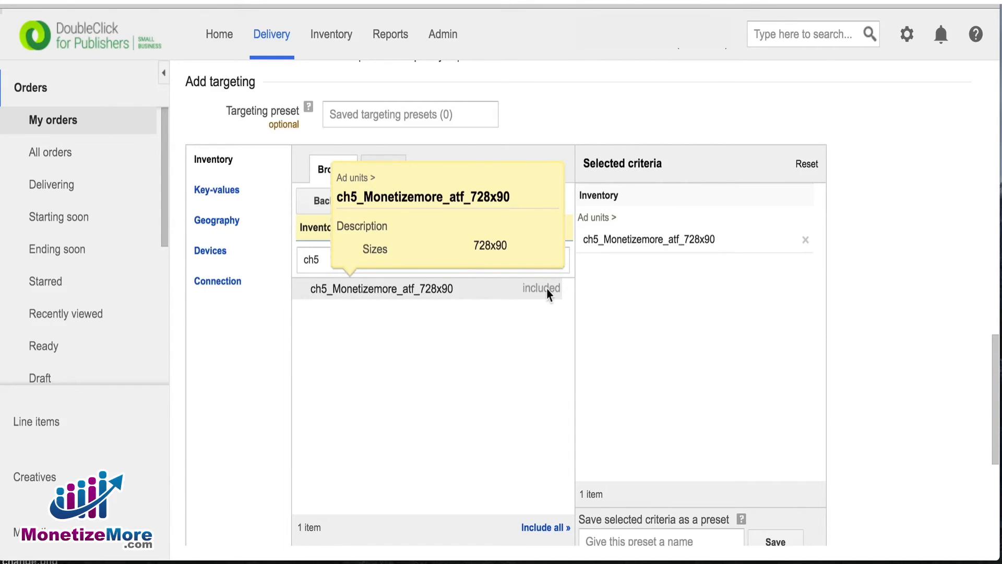
# Step: Save the order and line item and continue to uploading creatives
pyautogui.click(283, 488)
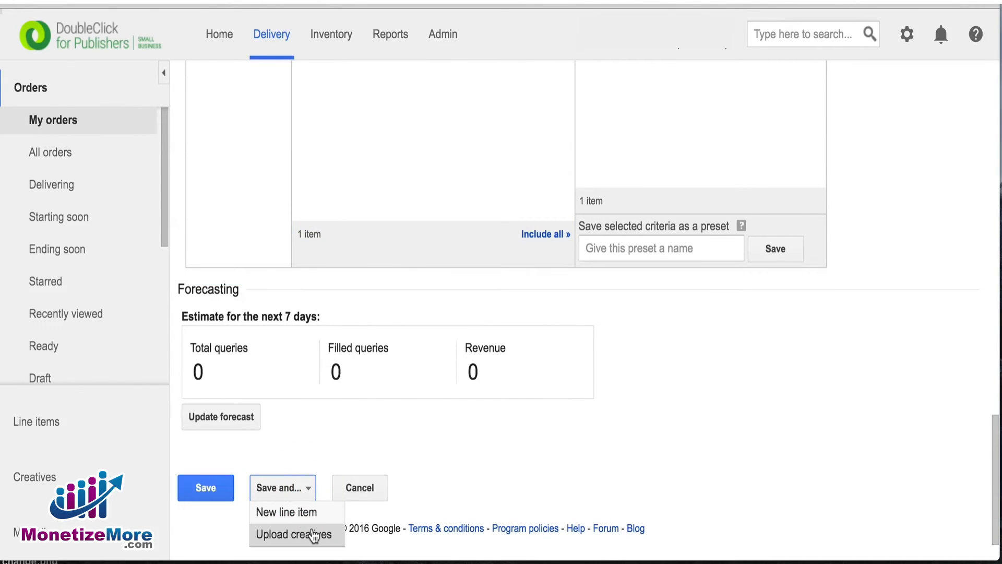
pyautogui.click(296, 534)
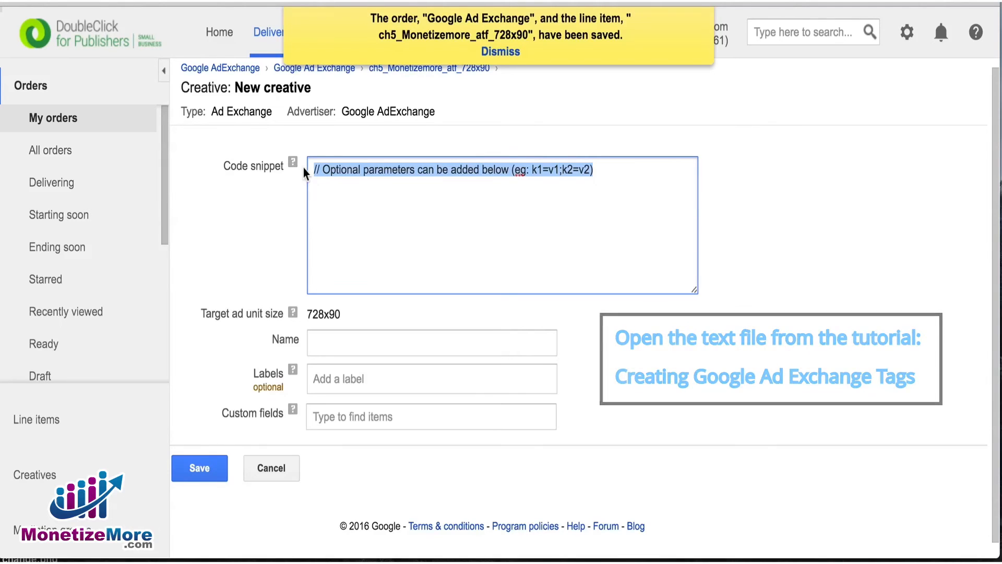
# Step: Save a creative named ch5_Monetizemore_atf_728x90 with the adsbygoogle script tag as its code snippet
pyautogui.write('<script async src="//pagead2.googlesyndication.com/pagead/js/adsbygoogle.js"></script>')
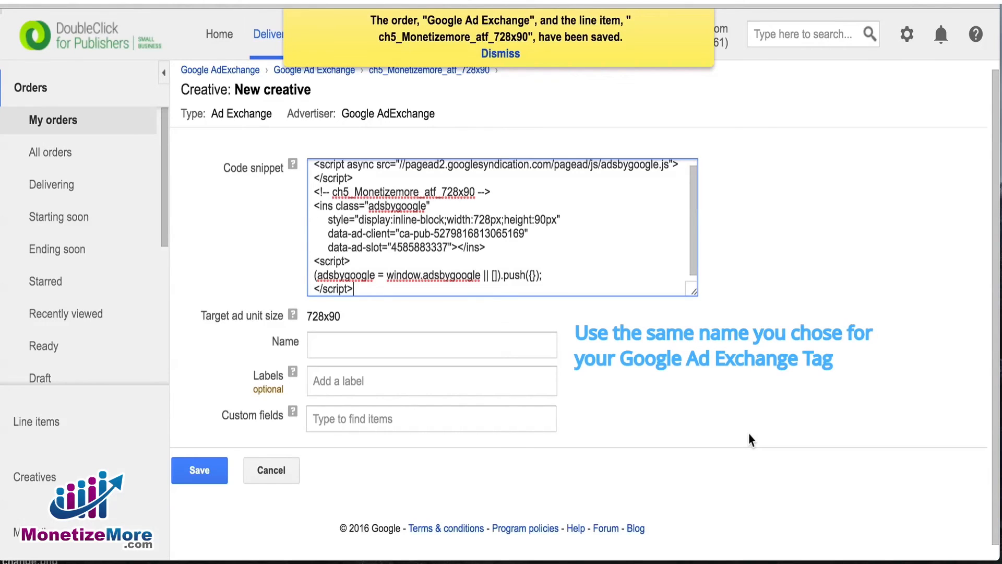
pyautogui.click(431, 344)
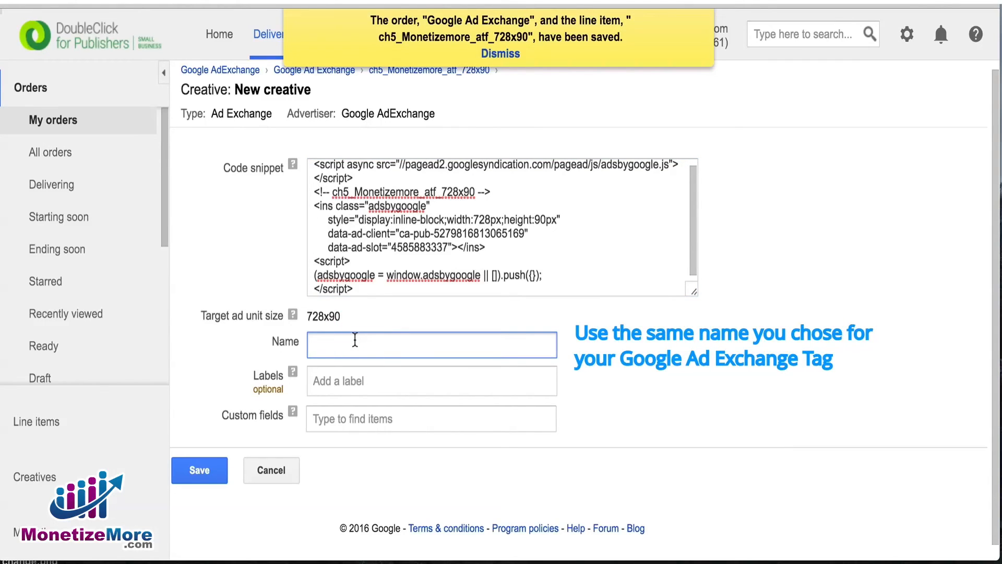
pyautogui.write('ch5_Monetizemore_atf_728x90')
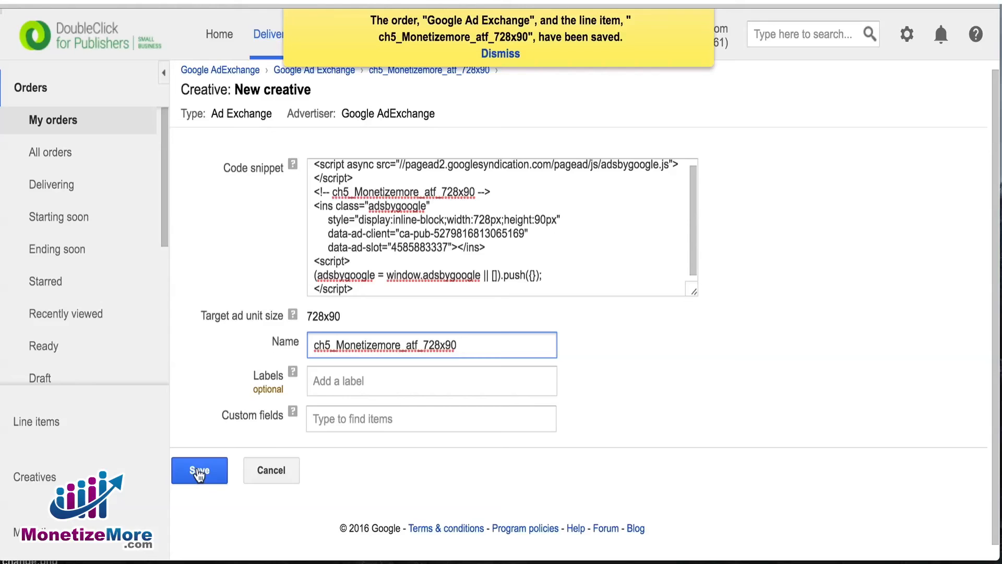
pyautogui.click(198, 470)
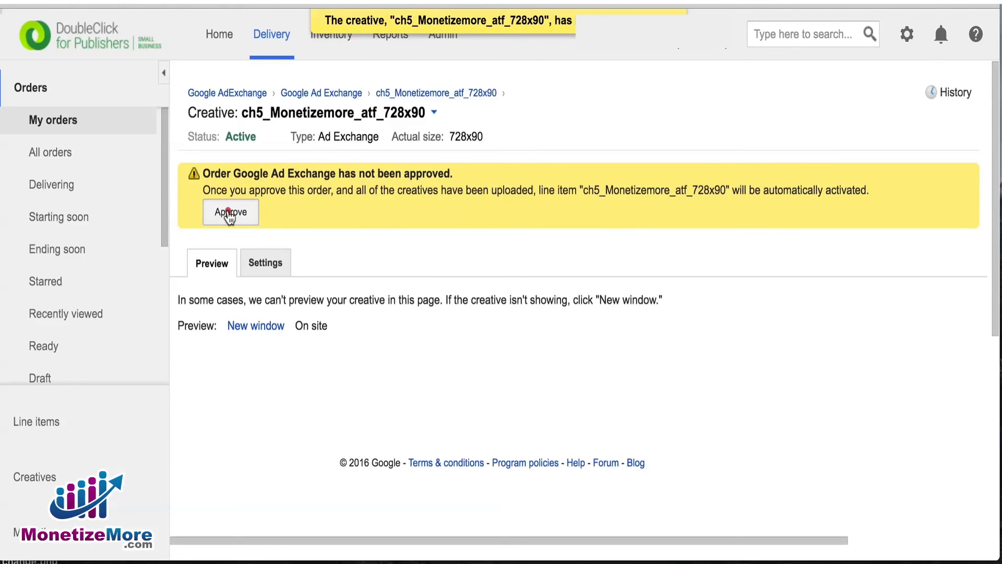
# Step: Approve the Google Ad Exchange order so its 728x90 line item shows Ready
pyautogui.click(230, 212)
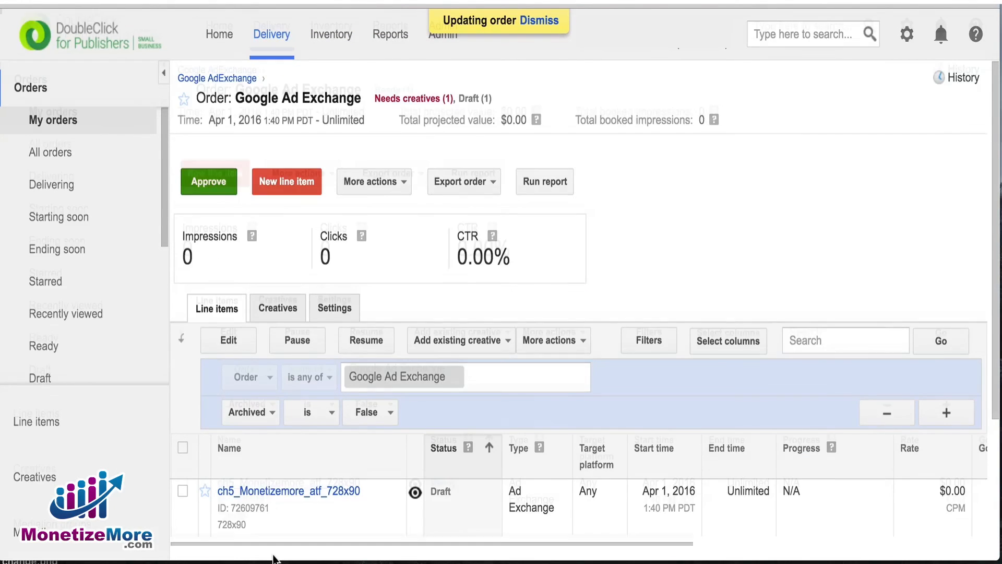
pyautogui.click(208, 181)
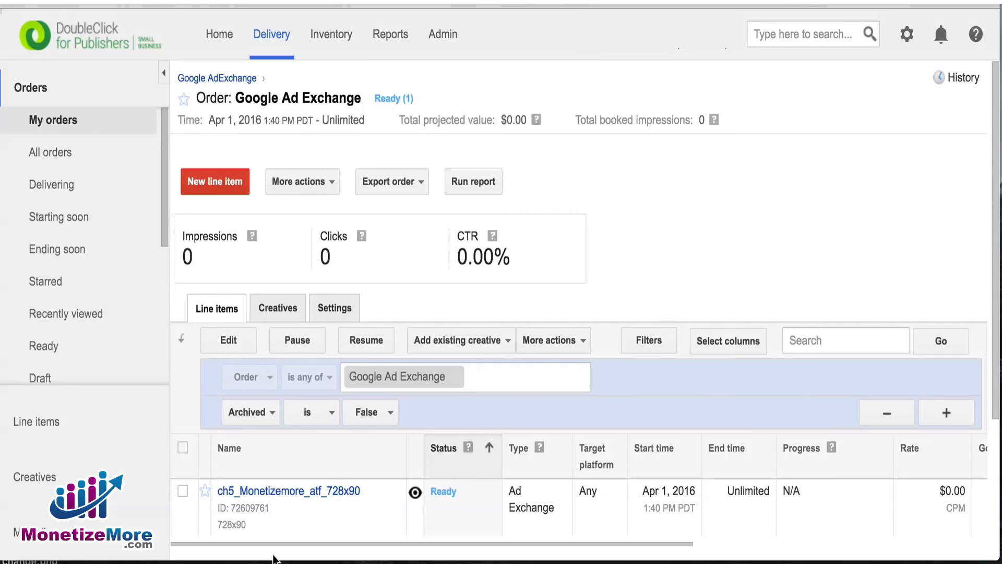